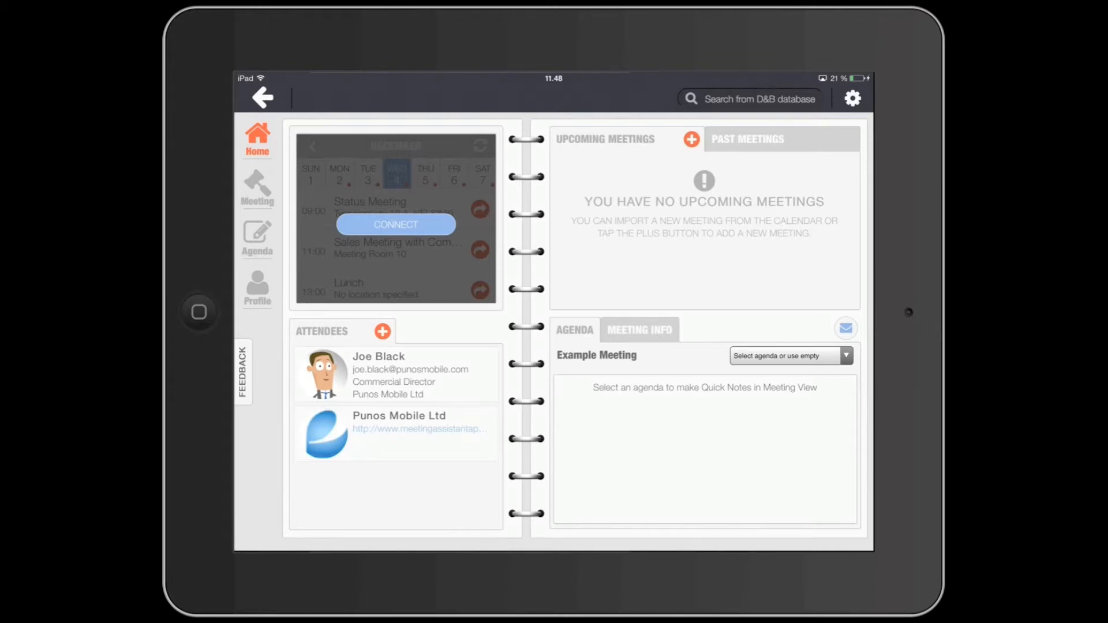
Link the iPad calendar so December's meetings list on the home screen.
{"action": "left_click", "coordinate": [395, 224]}
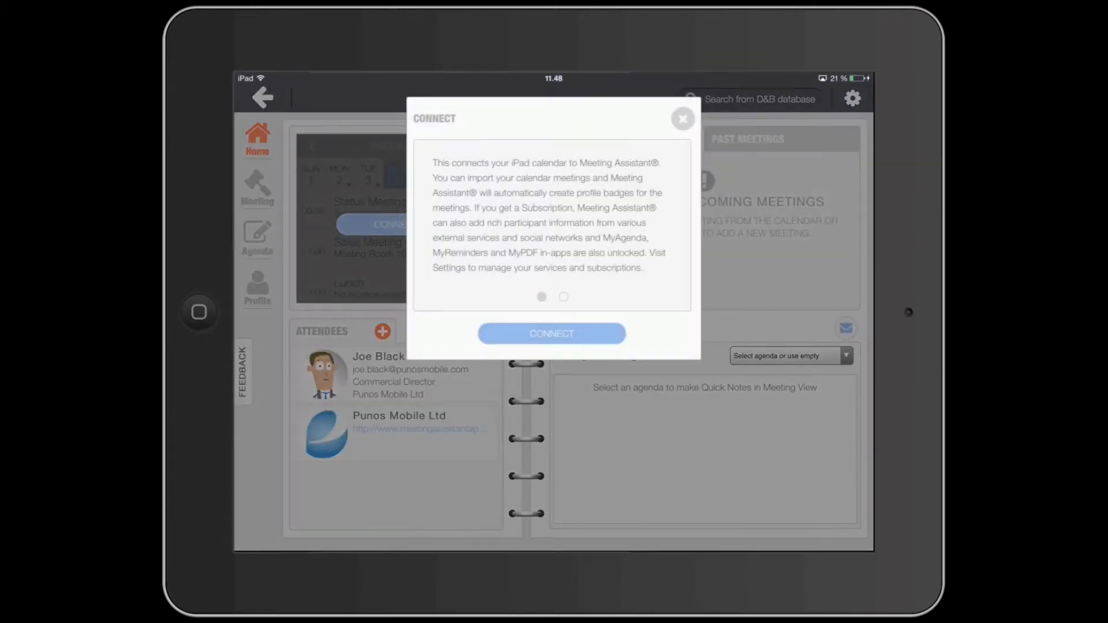
{"action": "left_click", "coordinate": [552, 332]}
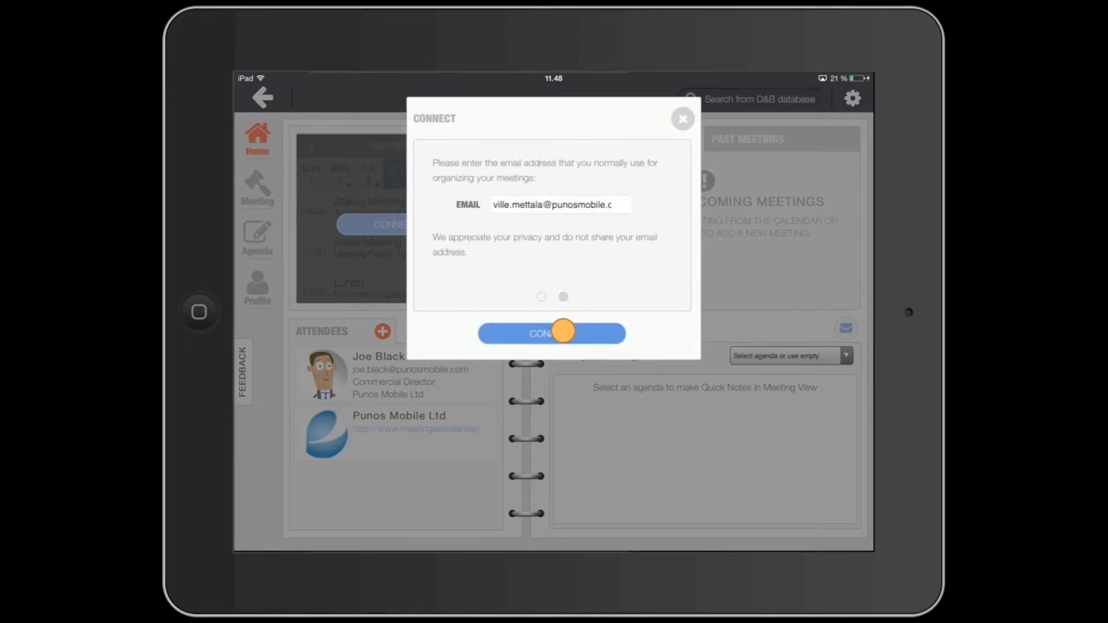
{"action": "left_click", "coordinate": [552, 332]}
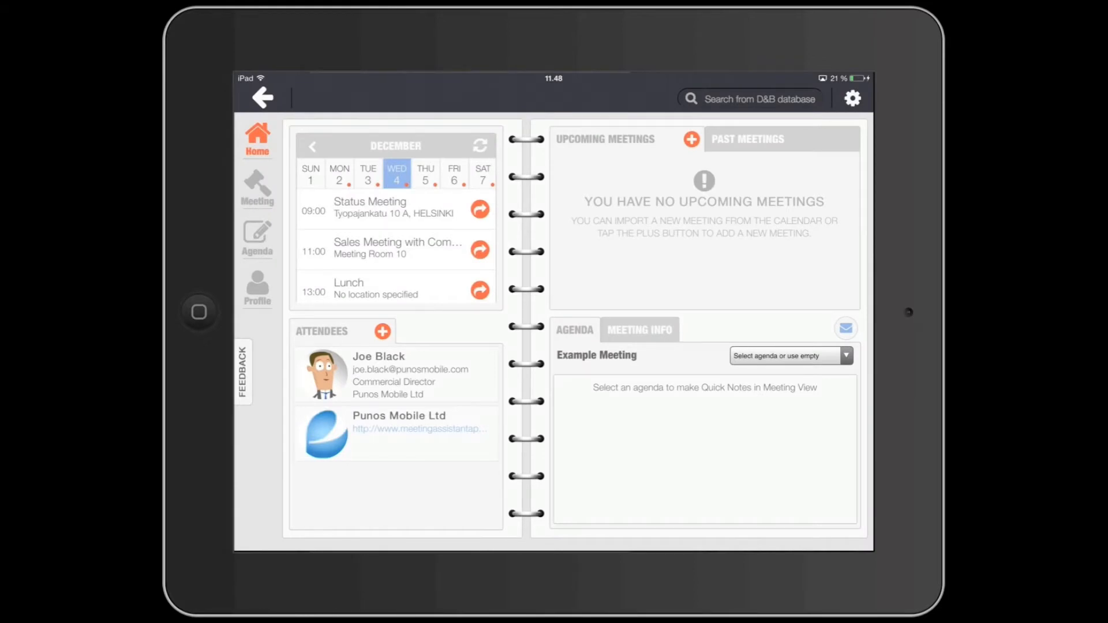
Drag Sales Meeting with Company into Upcoming Meetings and choose its agenda.
{"action": "left_click_drag", "start_coordinate": [396, 249], "coordinate": [693, 216]}
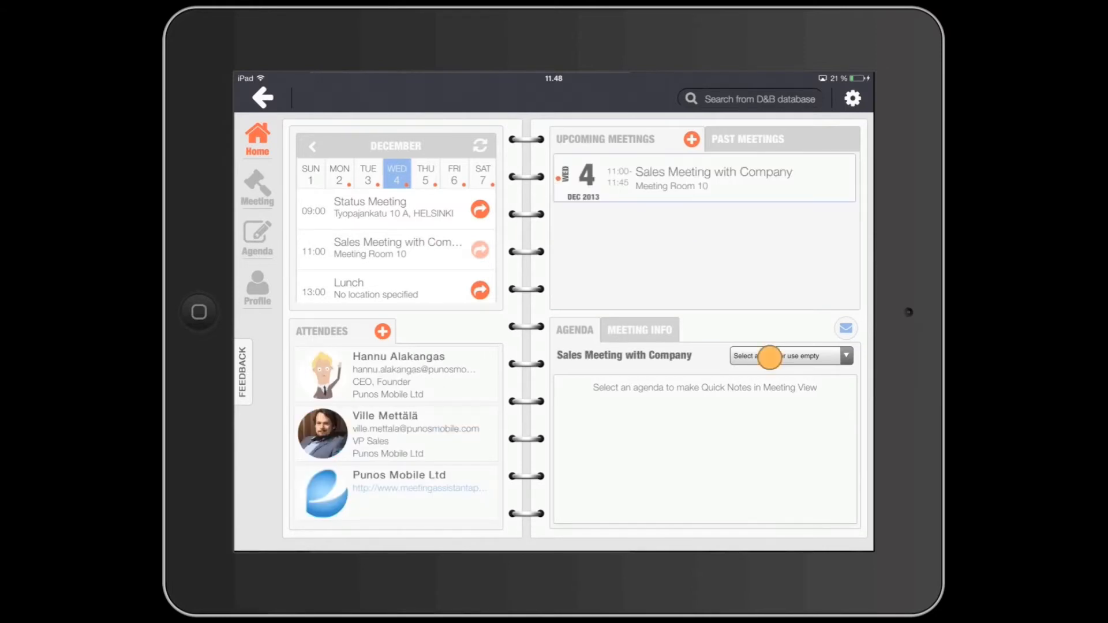
{"action": "left_click", "coordinate": [788, 355]}
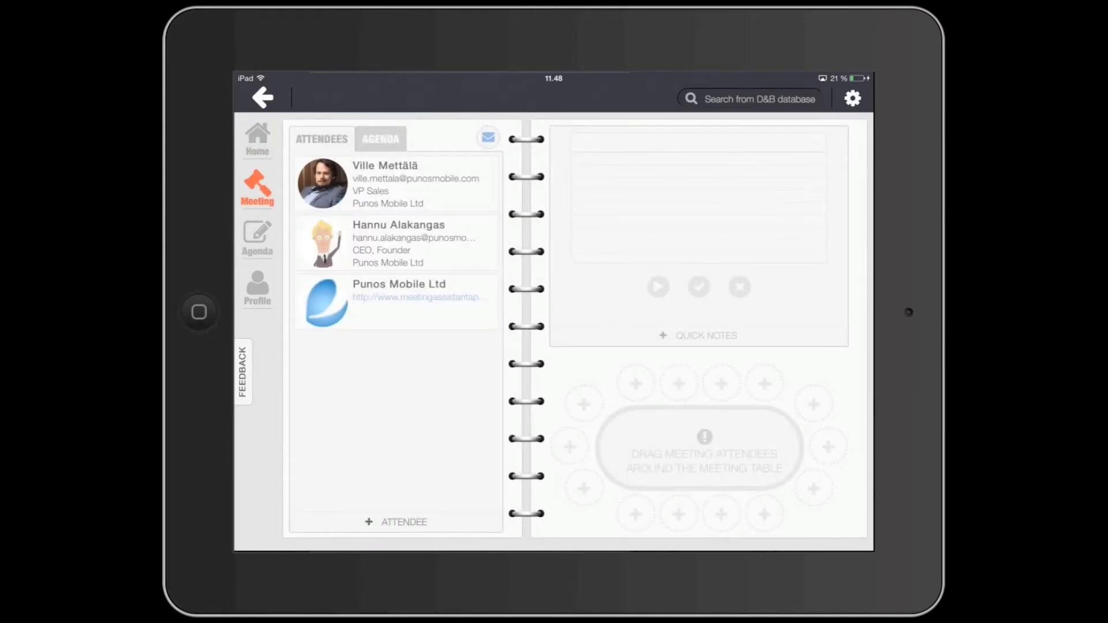
Seat Hannu and Ville at the table, view a profile, then show the five-item agenda.
{"action": "left_click_drag", "start_coordinate": [322, 183], "coordinate": [678, 512]}
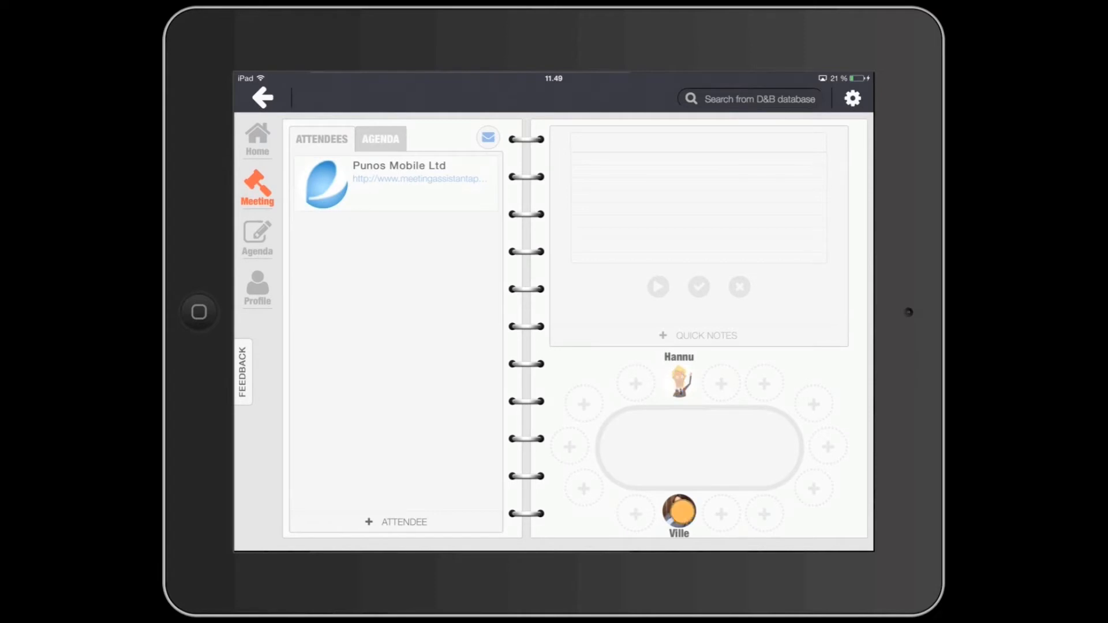
{"action": "left_click", "coordinate": [678, 512]}
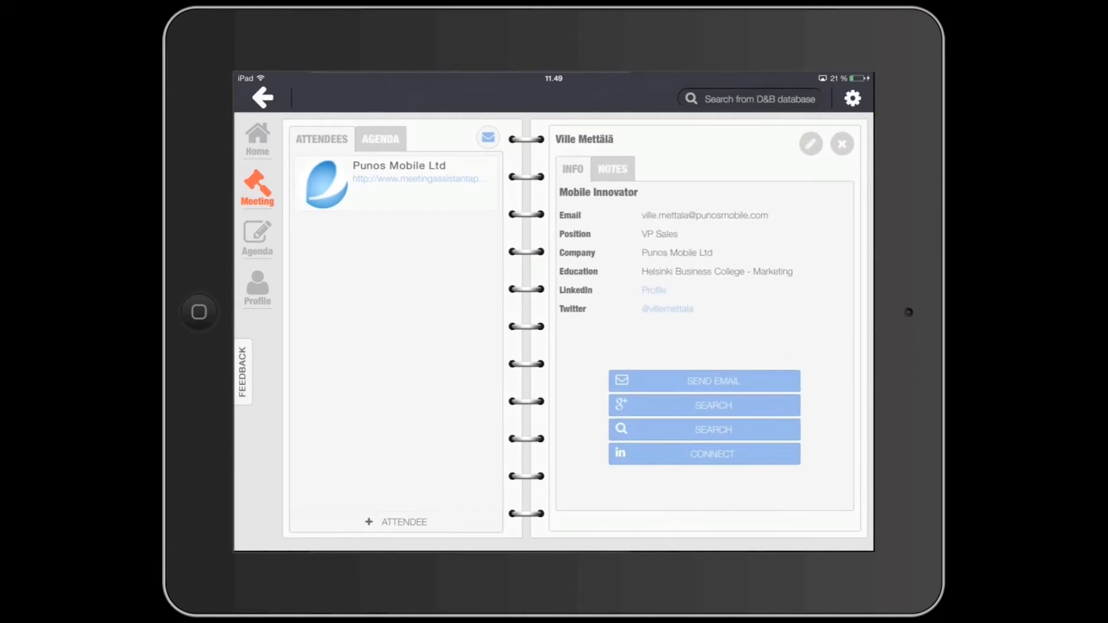
{"action": "left_click", "coordinate": [841, 143]}
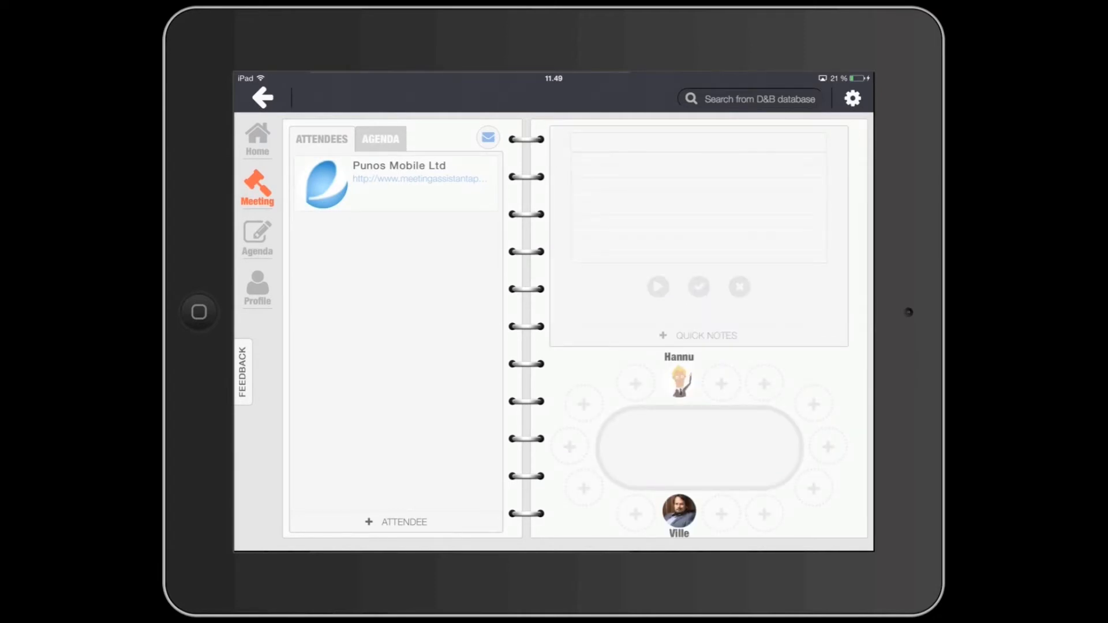
{"action": "left_click", "coordinate": [380, 138]}
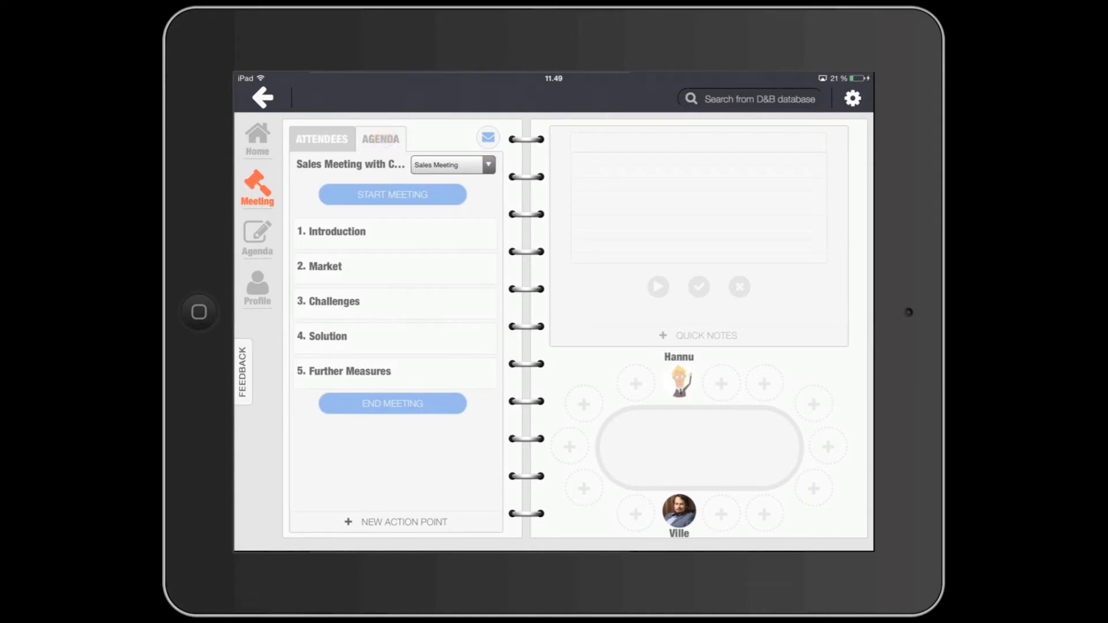
Start the meeting and note on Market that Ville presented and Hannu liked it.
{"action": "left_click", "coordinate": [391, 194]}
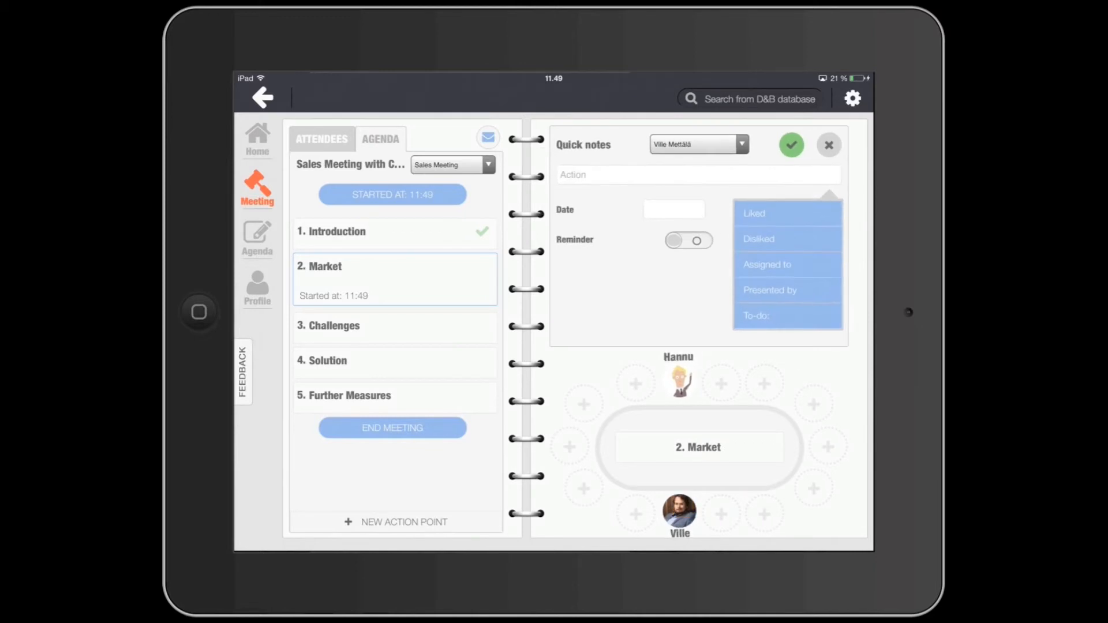
{"action": "left_click", "coordinate": [770, 289]}
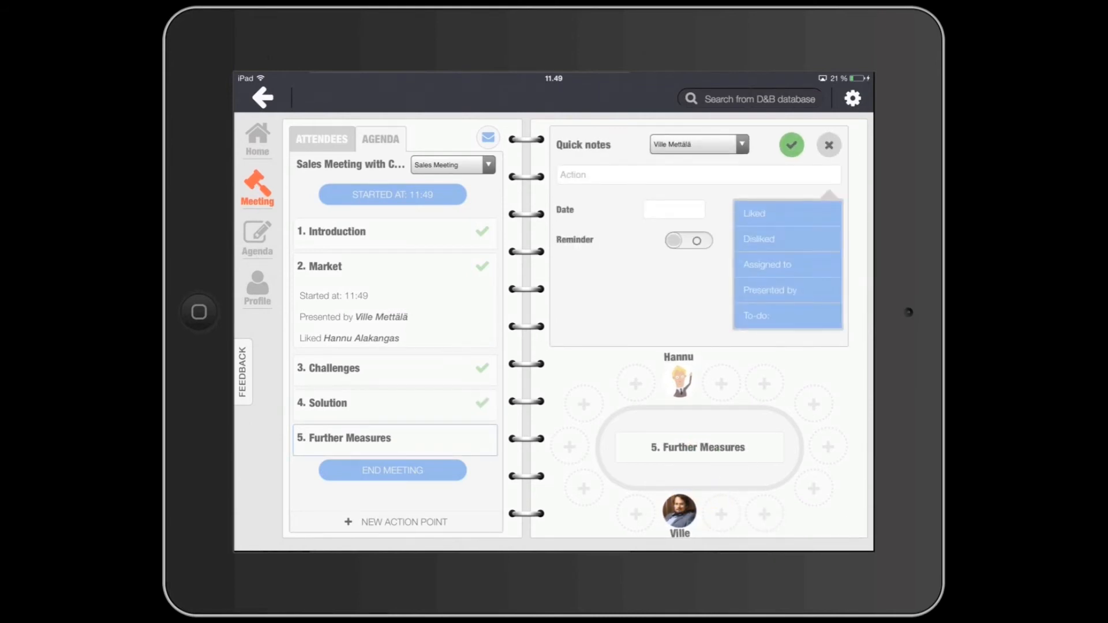
Save a 'Send memo' to-do under Further Measures and end the meeting.
{"action": "left_click", "coordinate": [755, 315]}
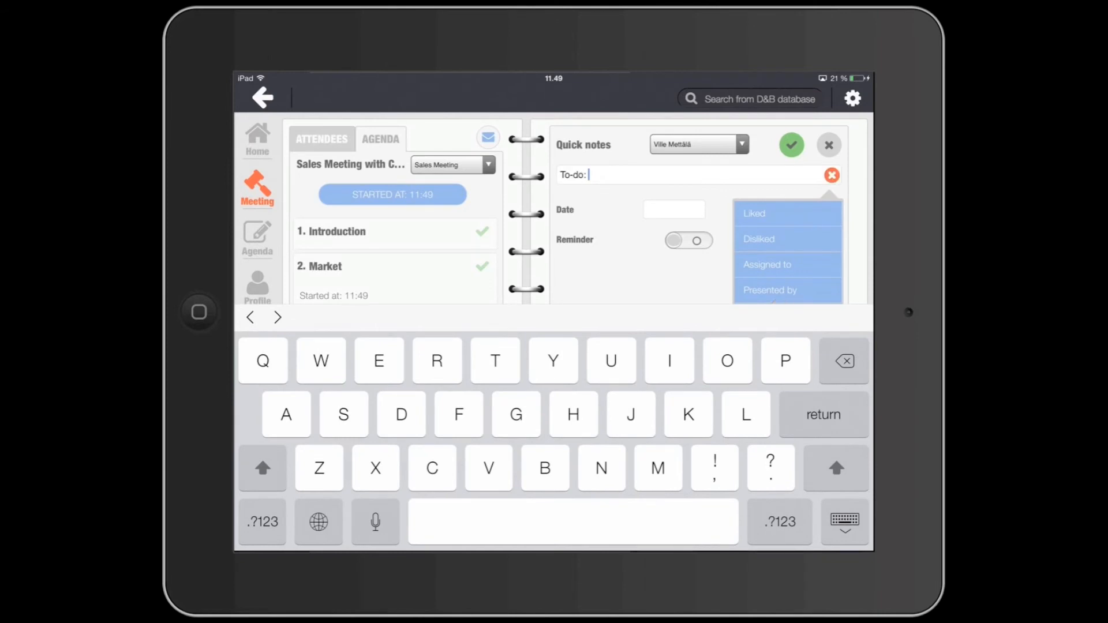
{"action": "type", "text": "Send memo"}
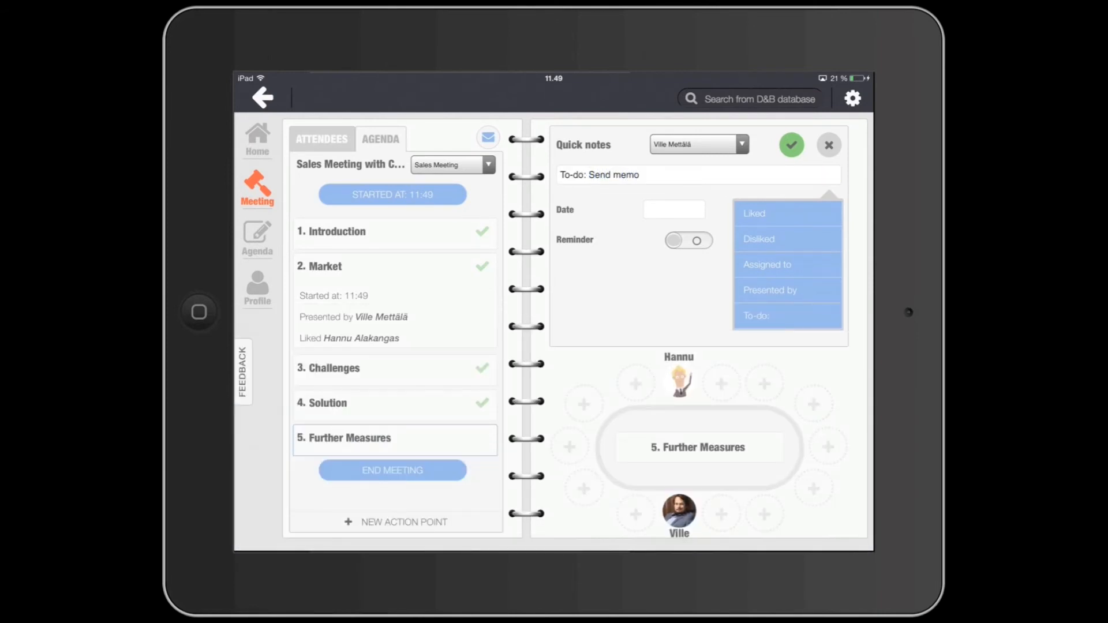
{"action": "left_click", "coordinate": [688, 240]}
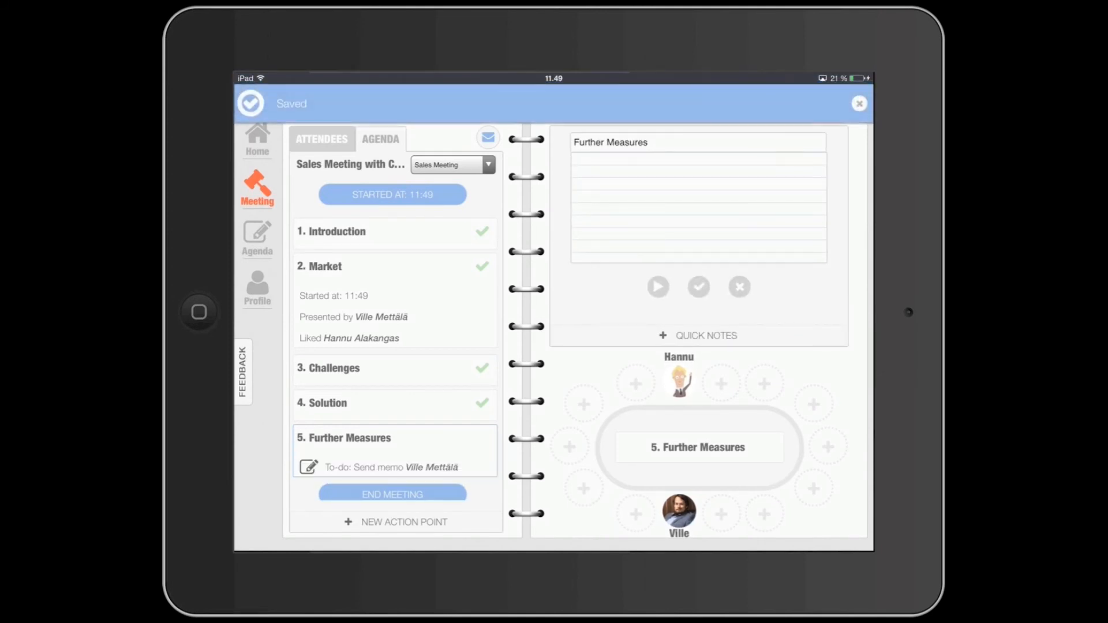
{"action": "left_click", "coordinate": [391, 493]}
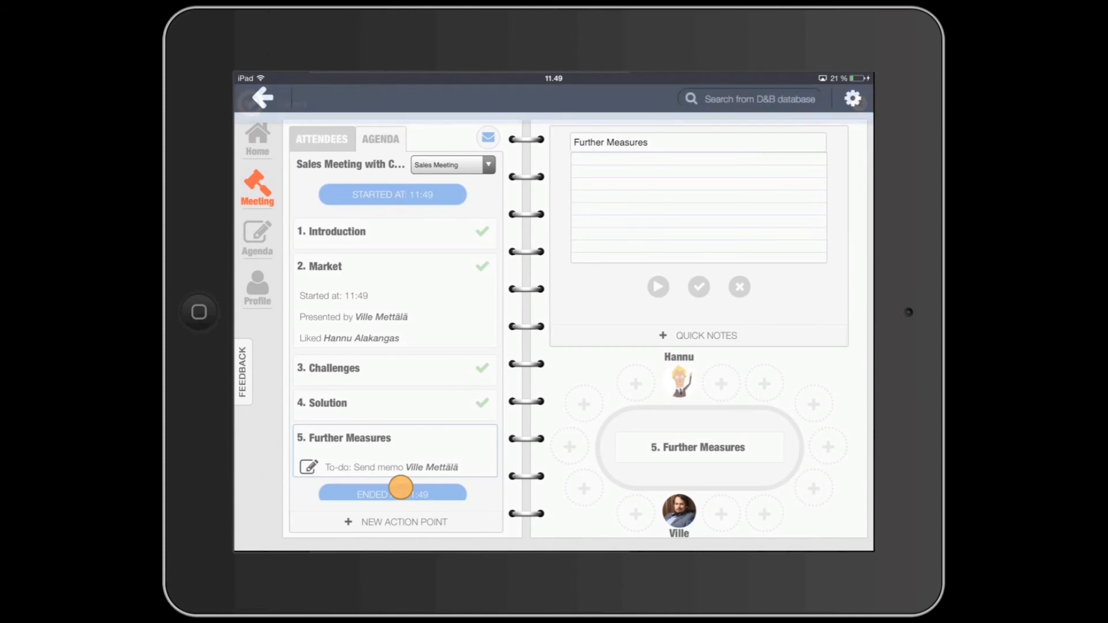
Draft the meeting notes email to both checked recipients via SEND.
{"action": "left_click", "coordinate": [487, 137]}
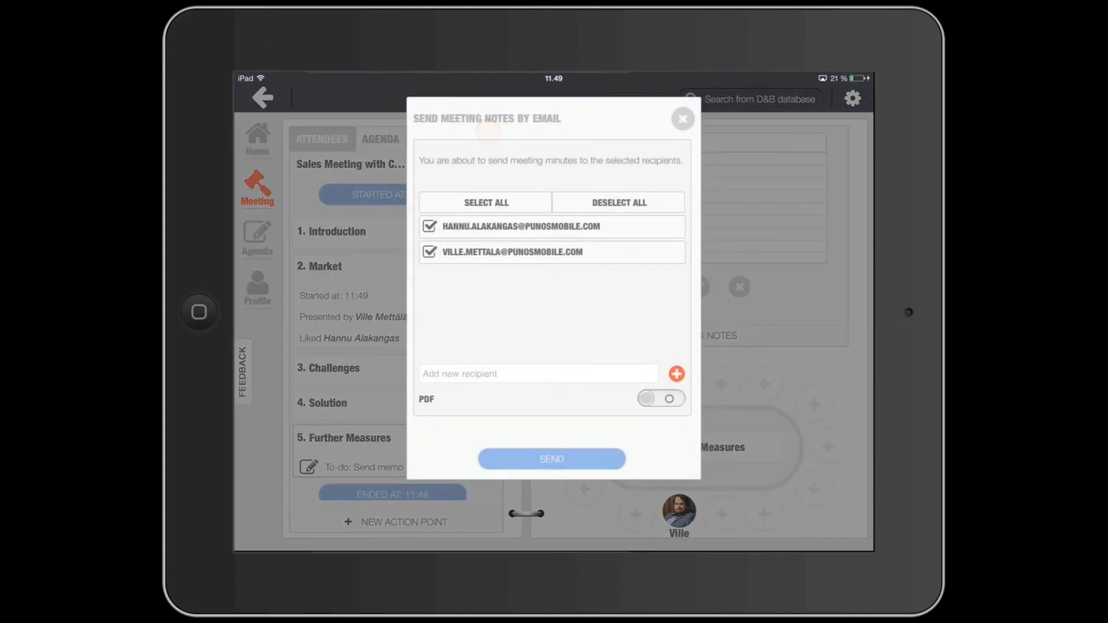
{"action": "left_click", "coordinate": [551, 459]}
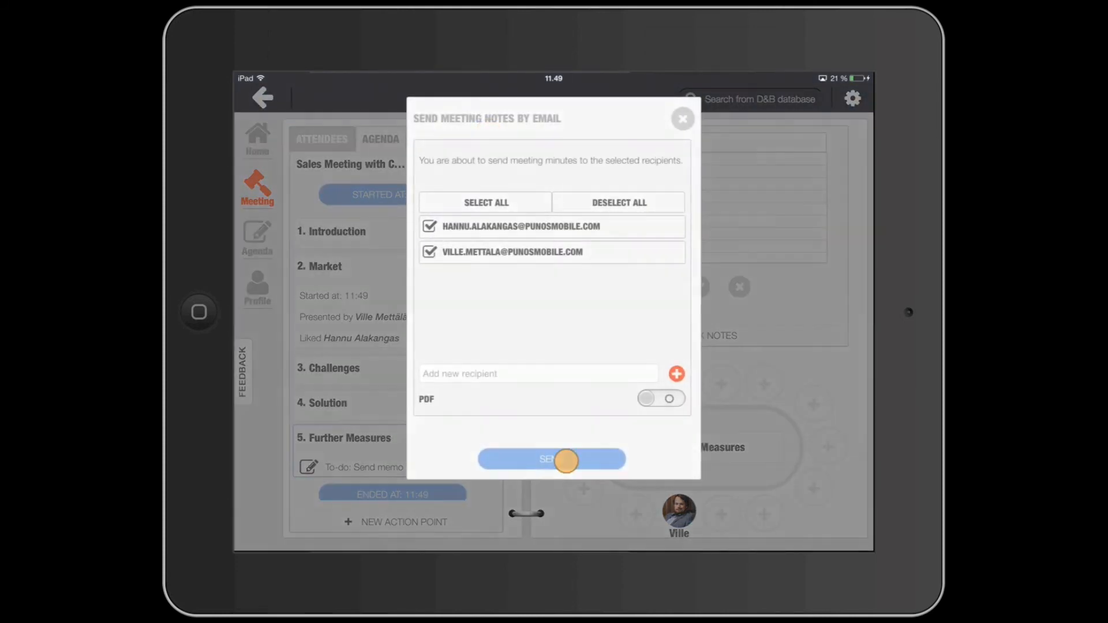
{"action": "left_click", "coordinate": [551, 459]}
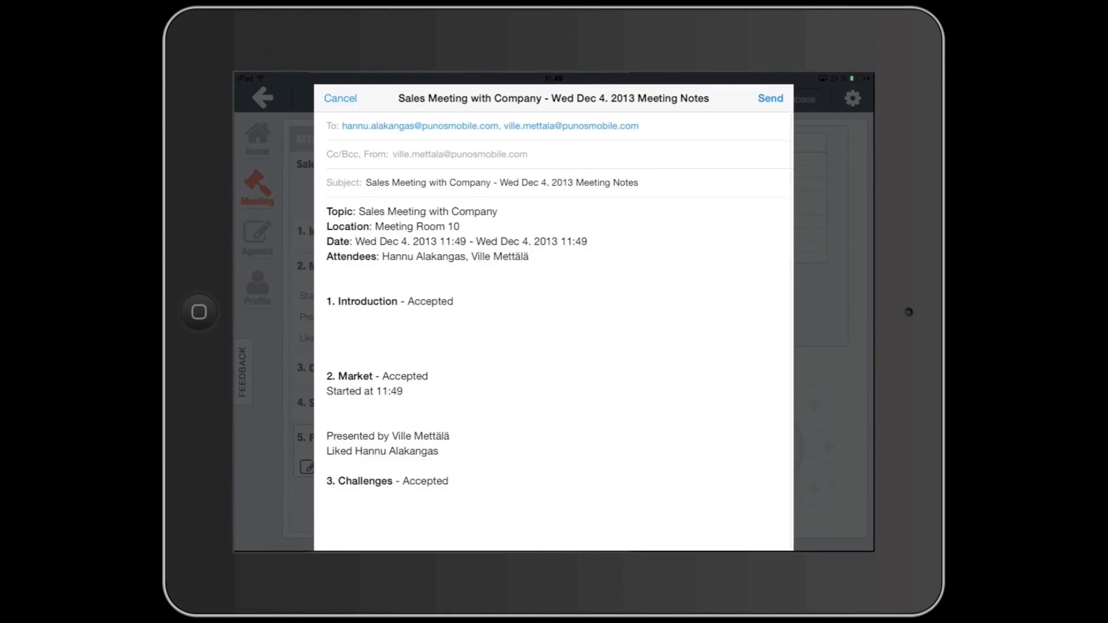